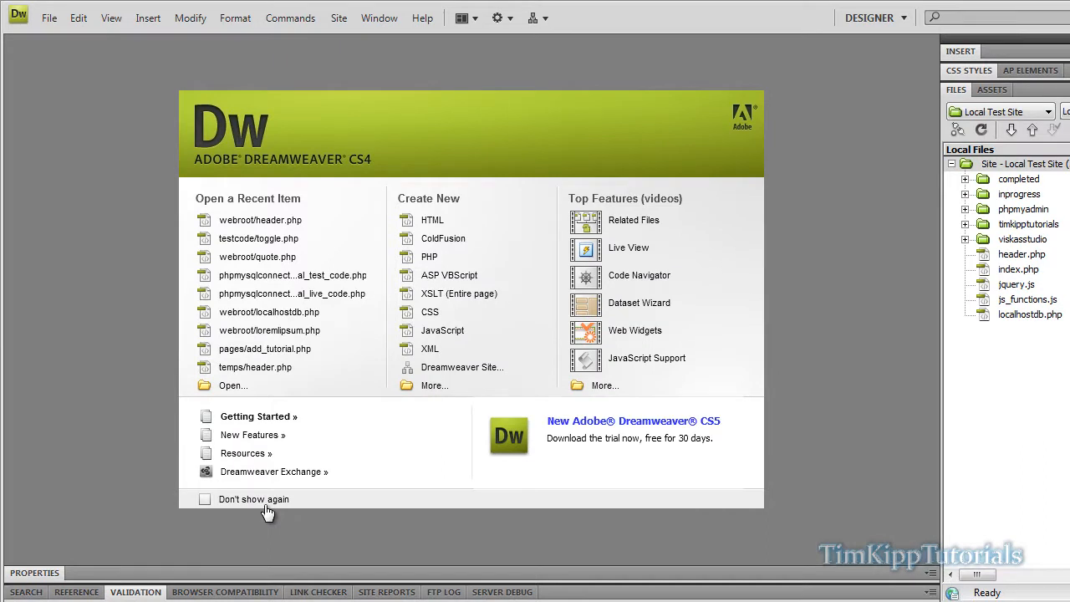
mouse_move(442, 331)
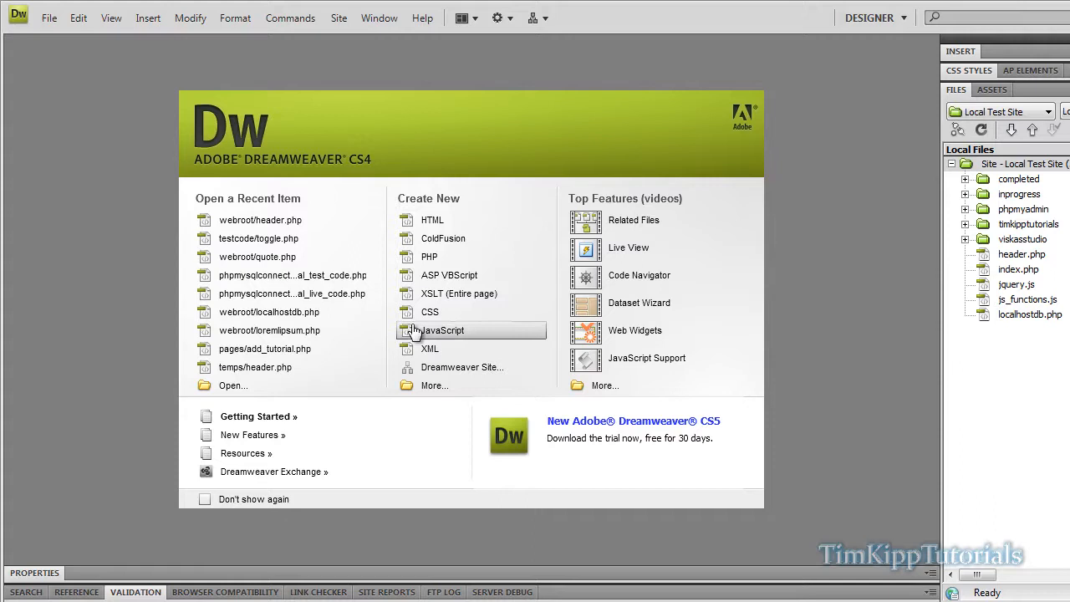
Create a new untitled PHP document from the Welcome screen
click(432, 220)
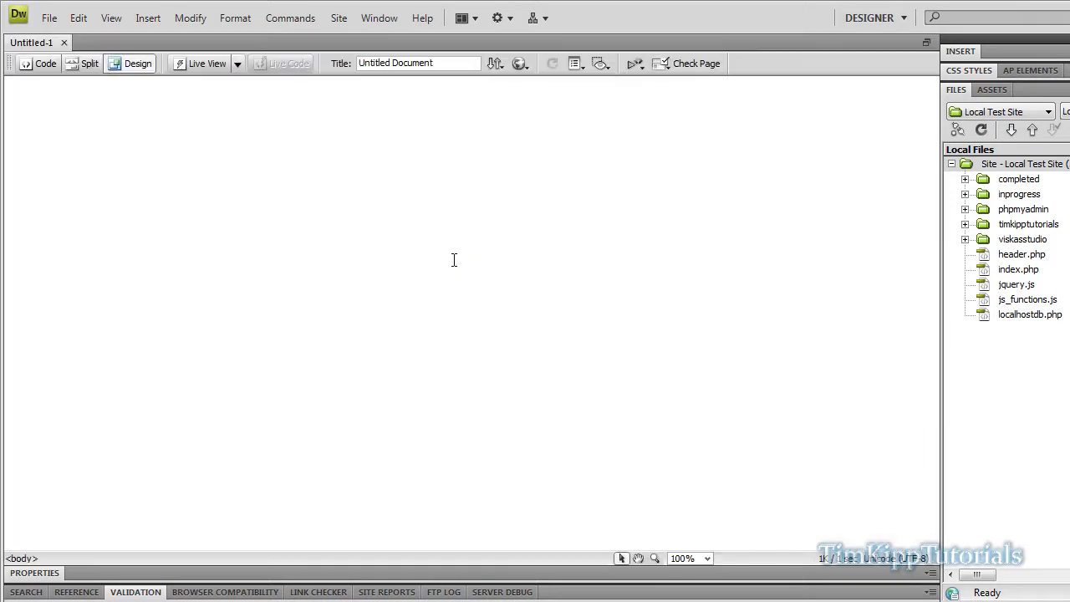
In Code view, add an empty form with action "header.php" inside the body
click(45, 63)
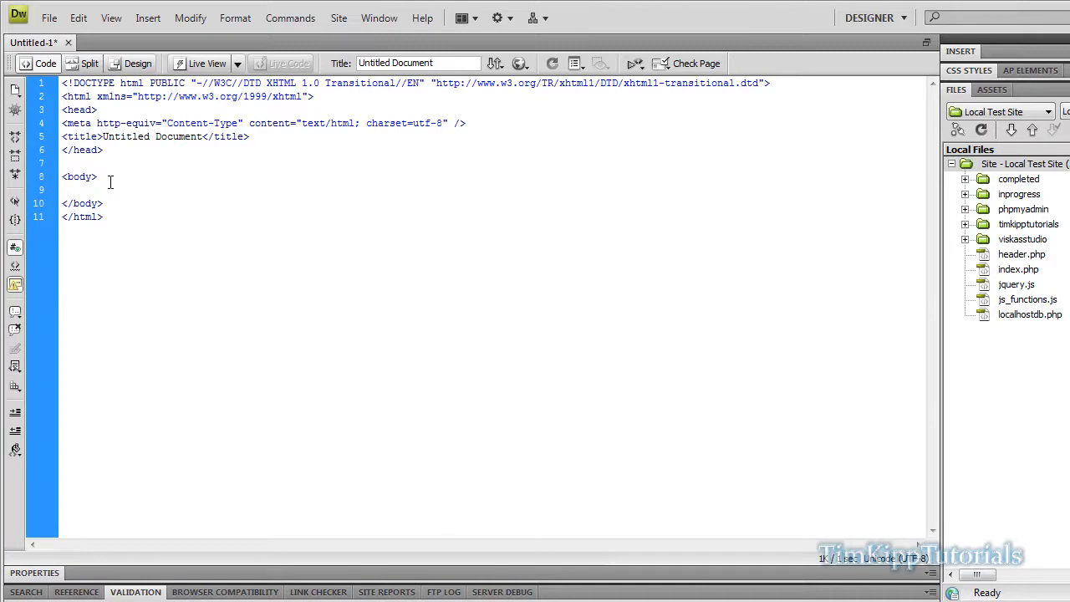
text(<form action=")
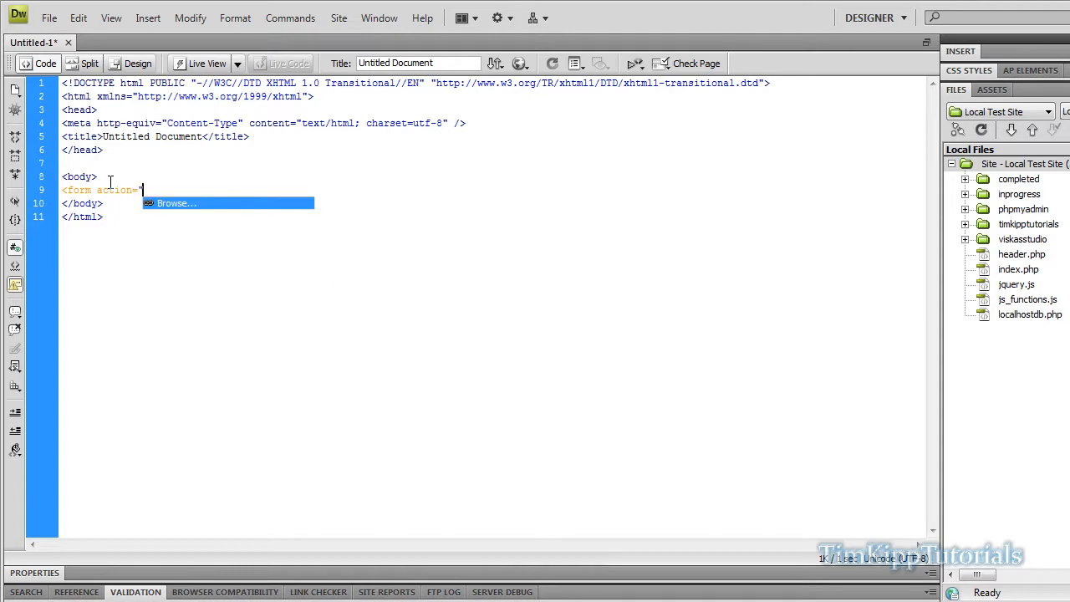
text(header.php)
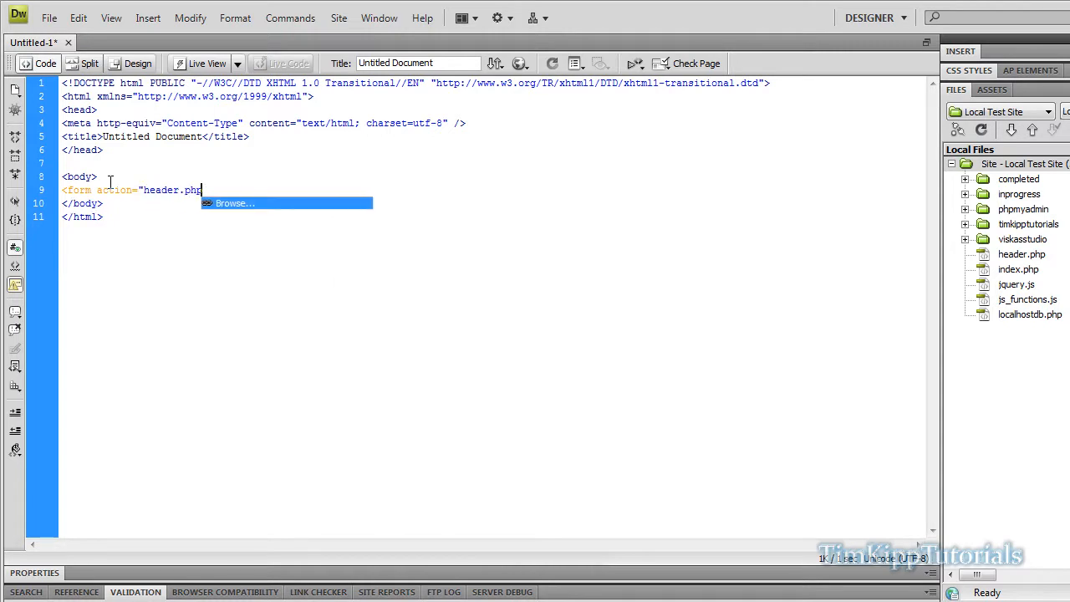
text(">)
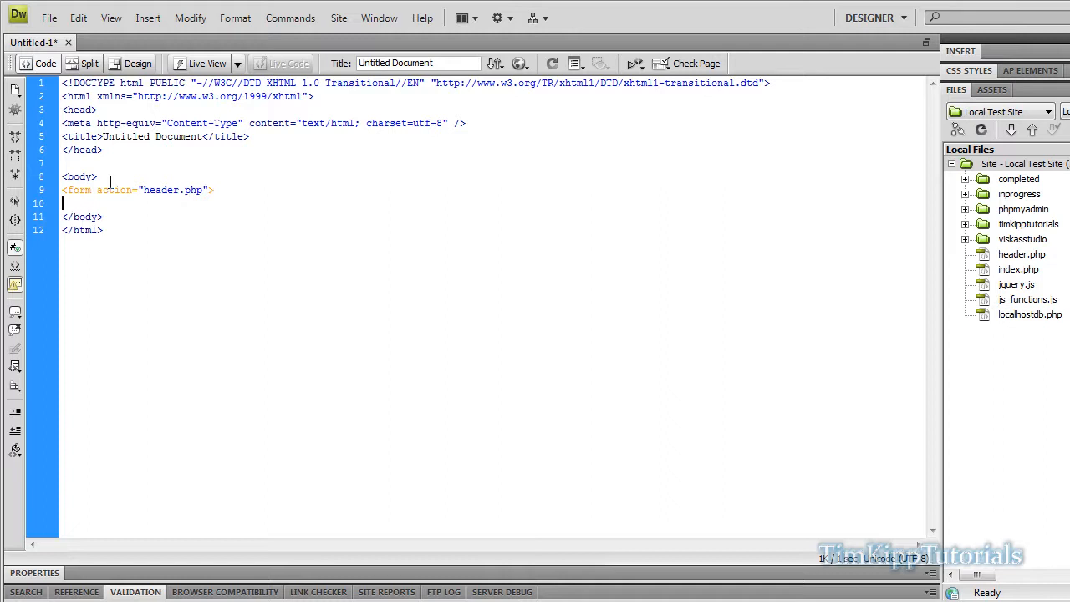
text(</form>)
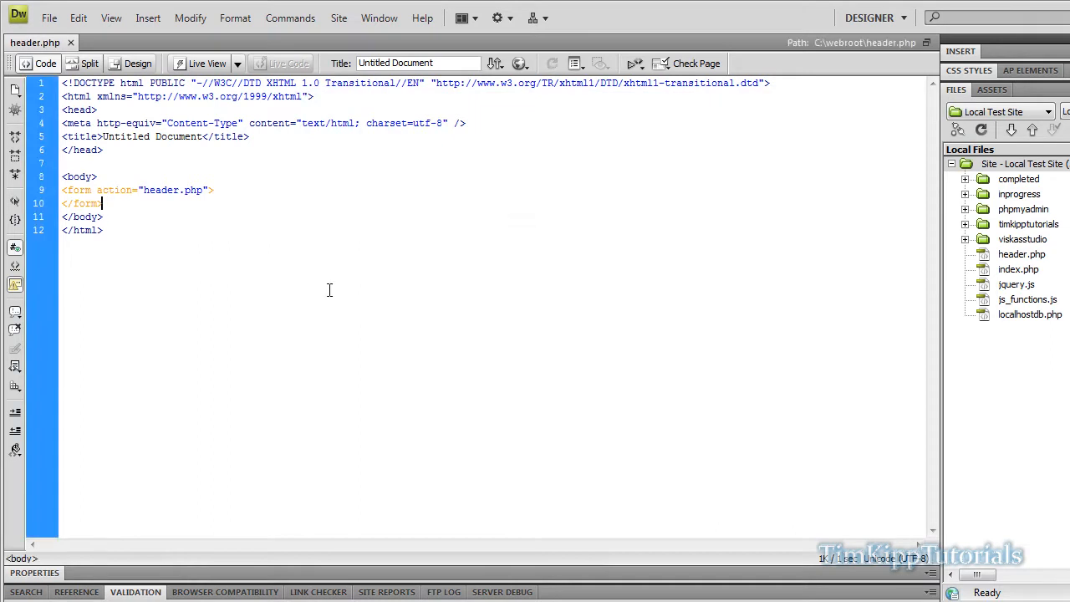
click(214, 189)
text( method="post)
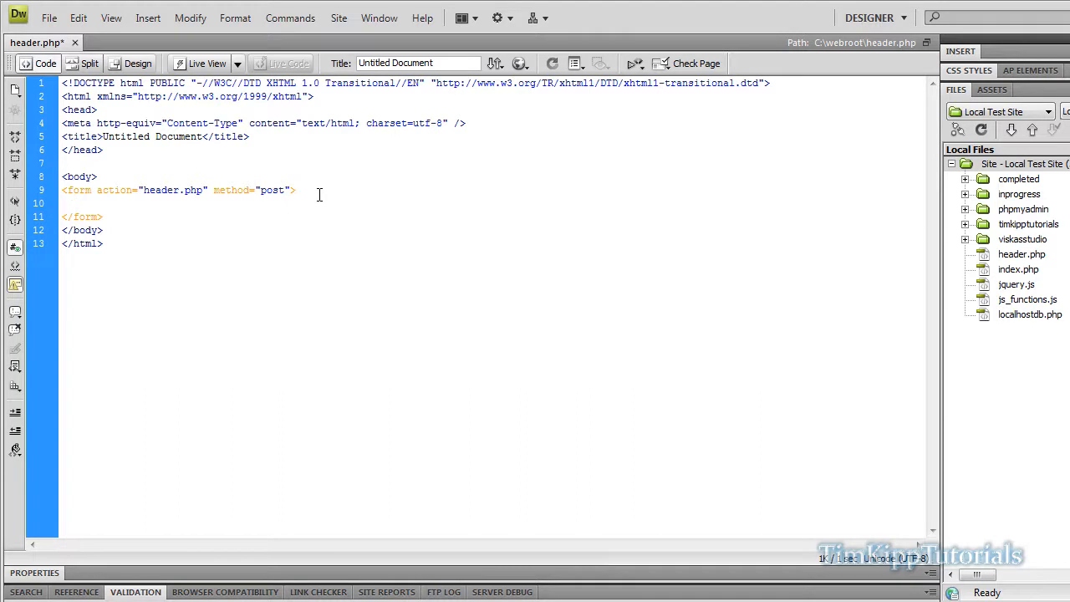
Insert a submit input named header_btn with value "Click to Redirect" inside the form
text(<input)
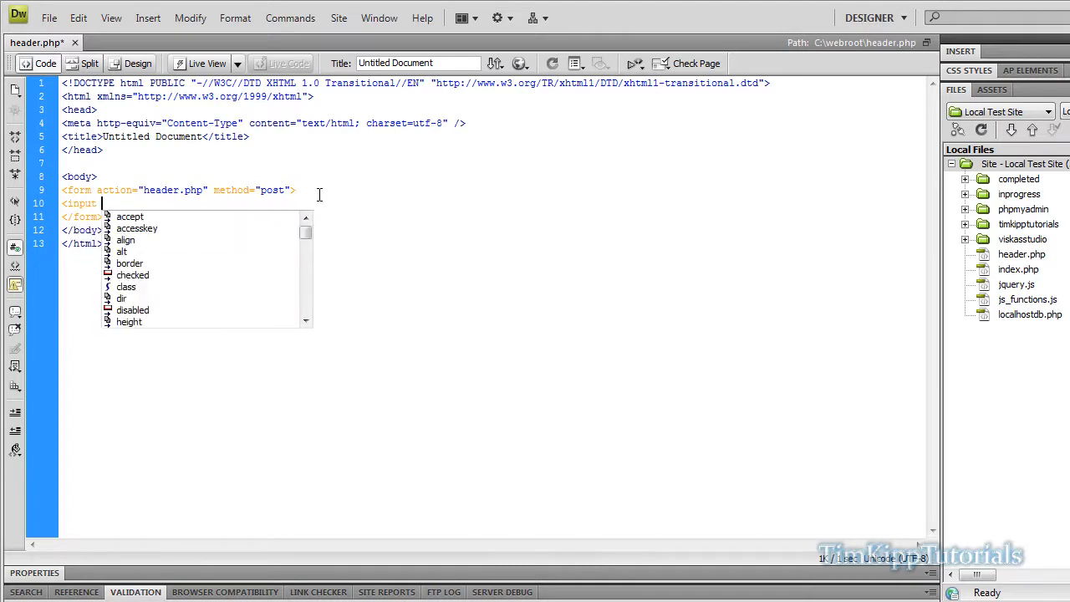
text(type=")
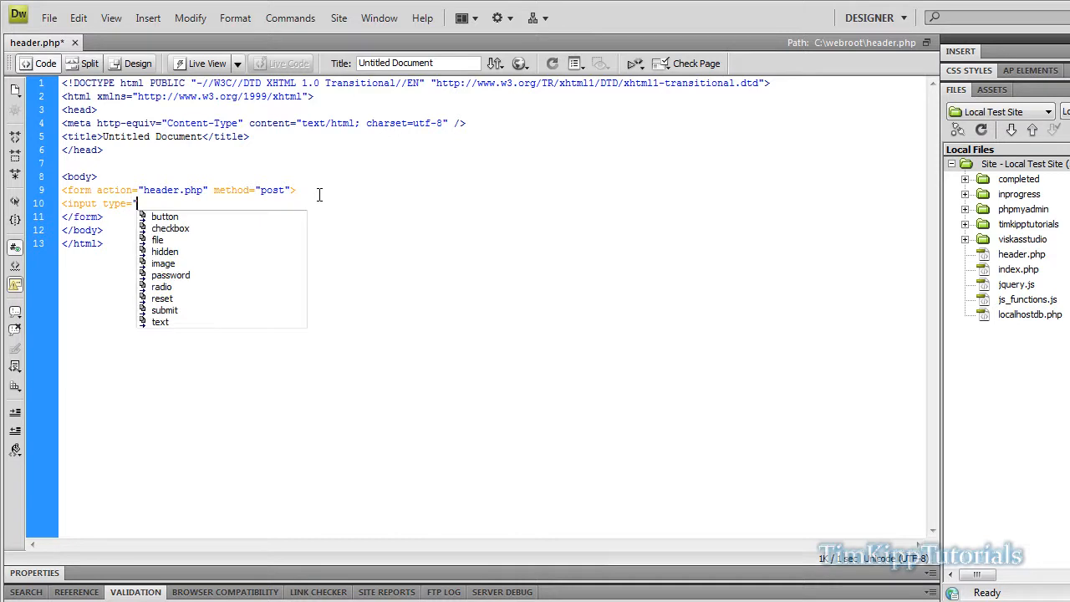
text(submit" name="header)
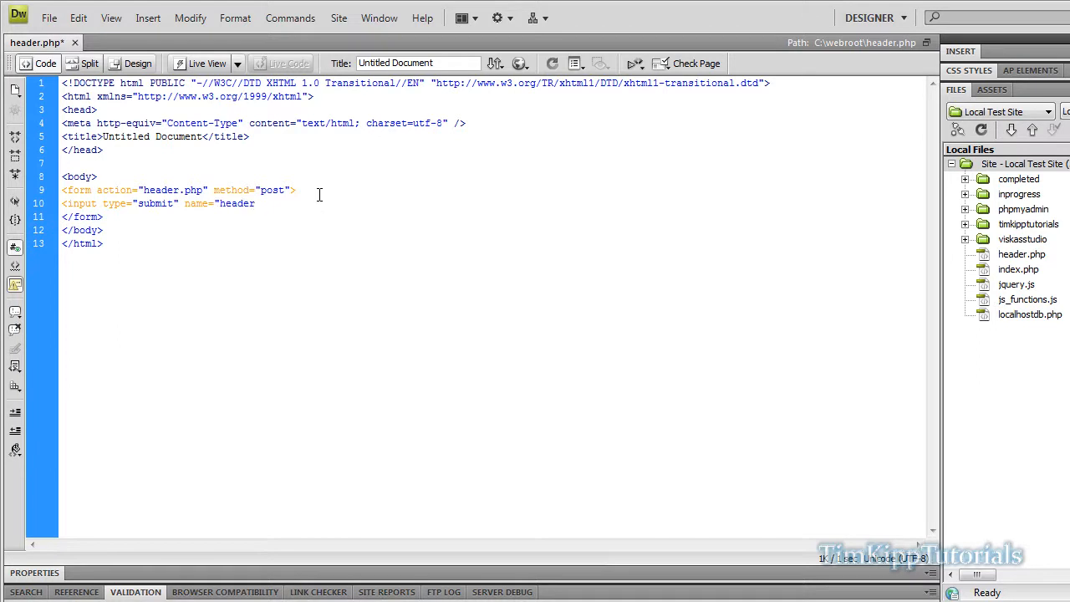
text(_btn)
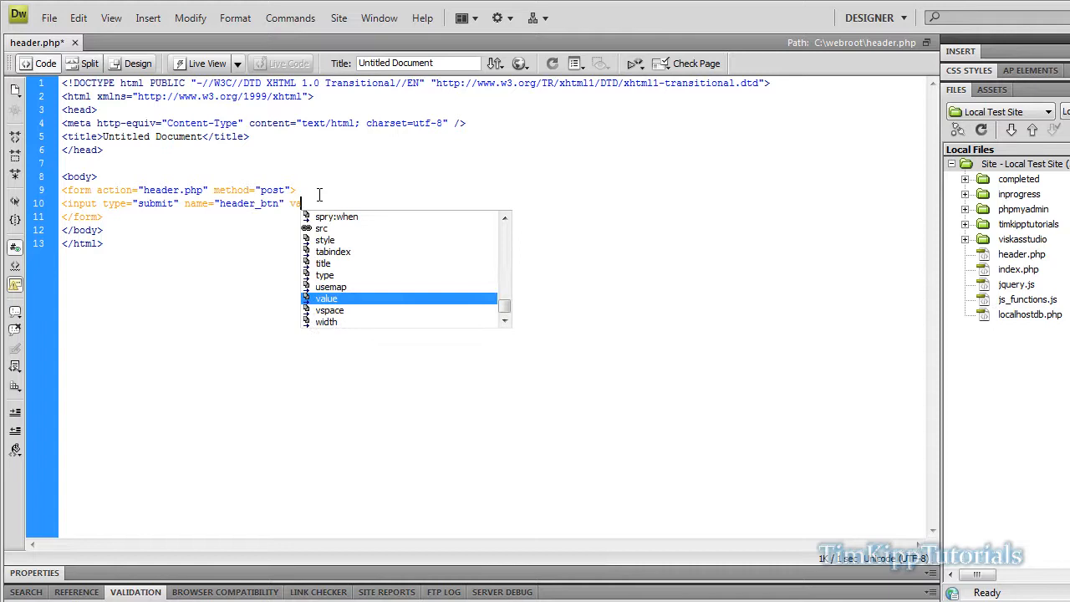
text(value="Click to Redire)
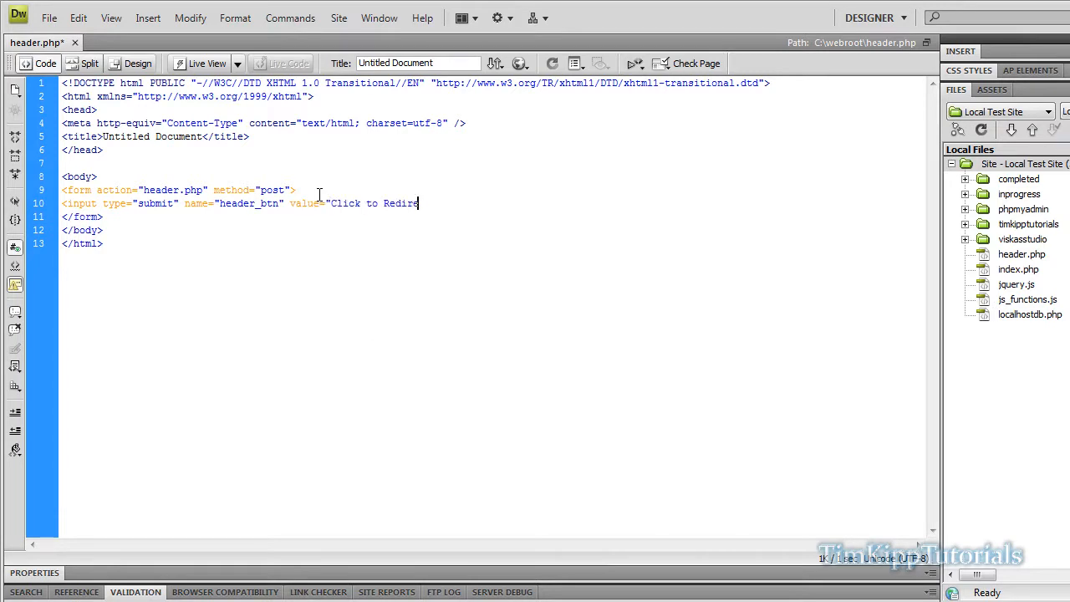
text(ct" />)
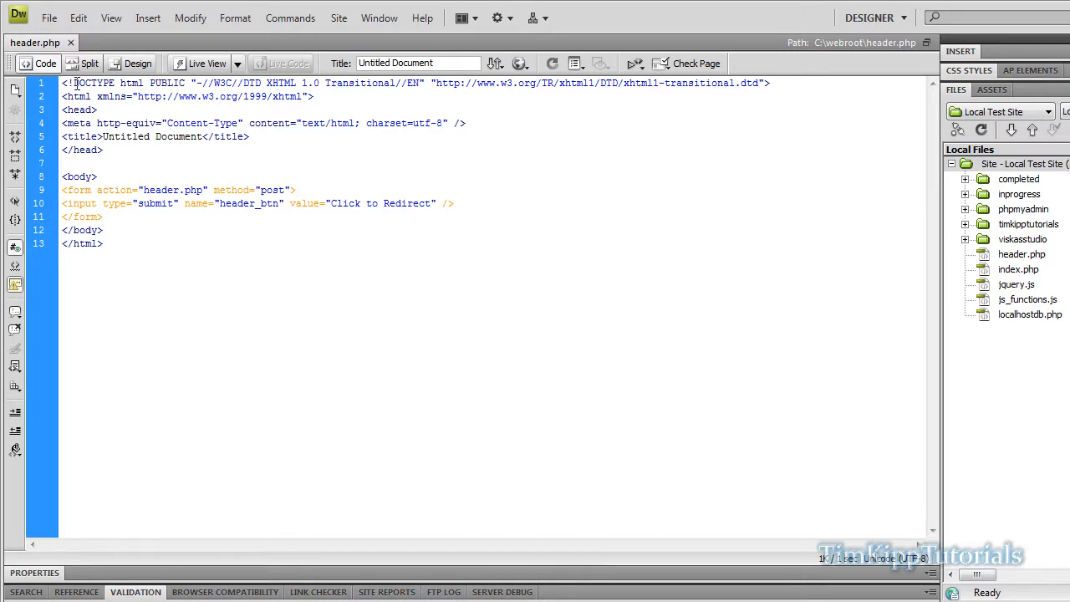
Add a PHP block at the top and begin an if (isset( condition
text(<?)
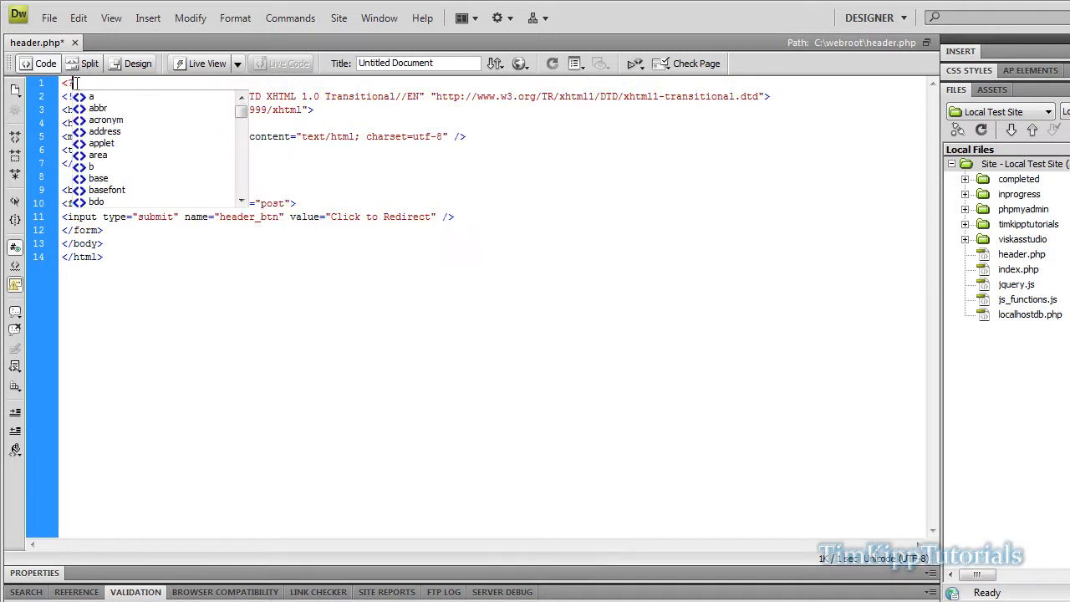
text(php)
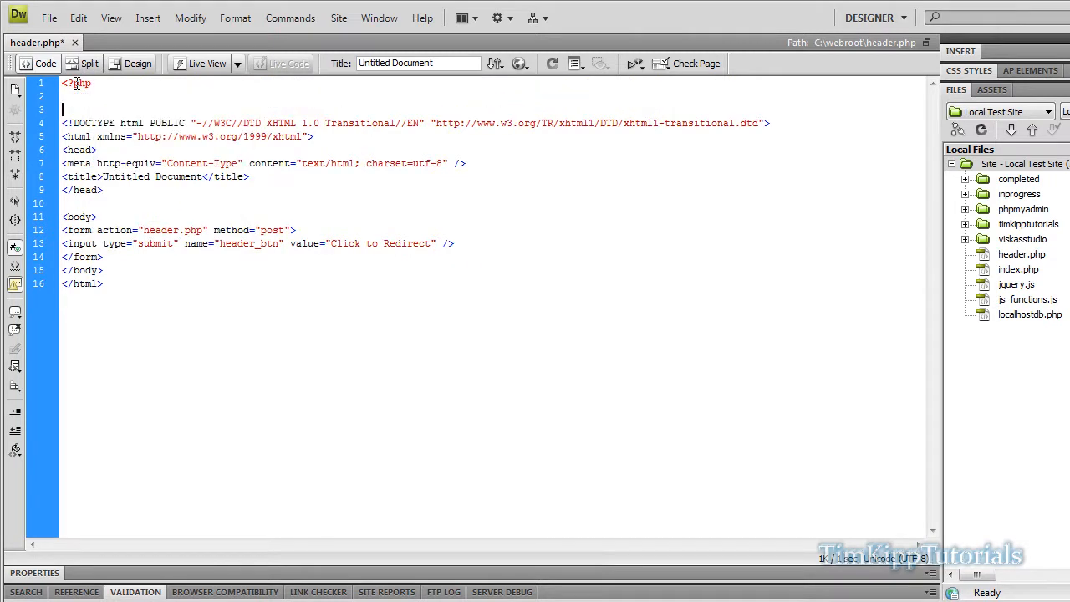
text(?>)
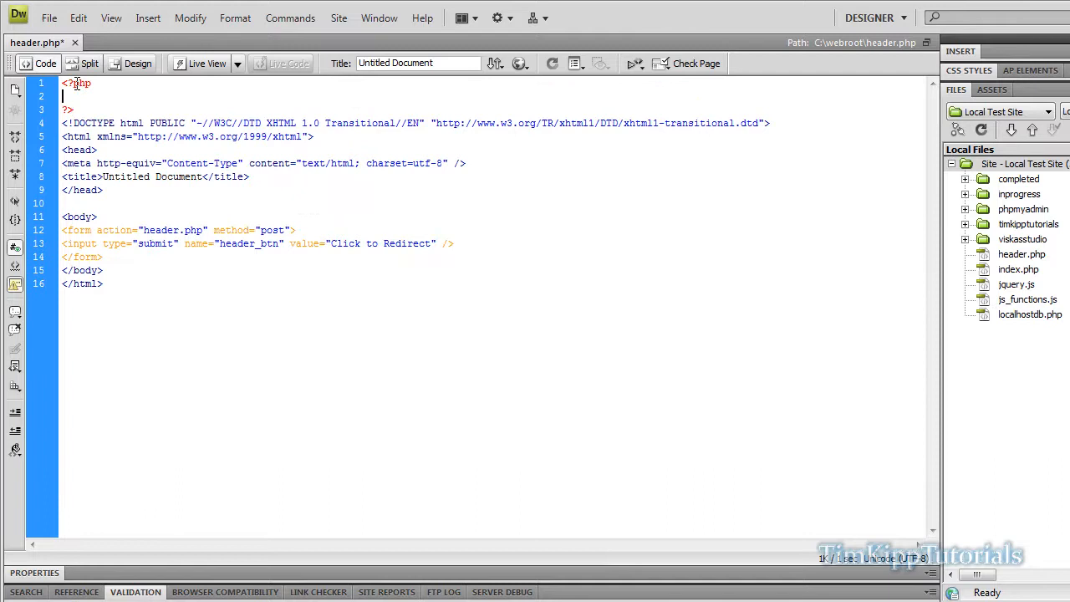
text(if()
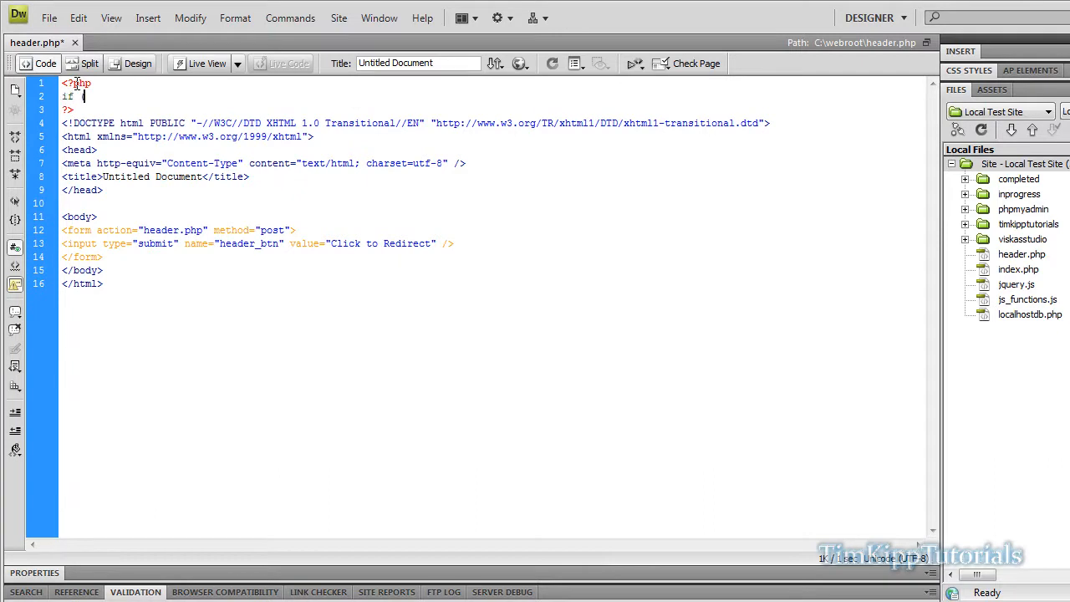
text((isset)
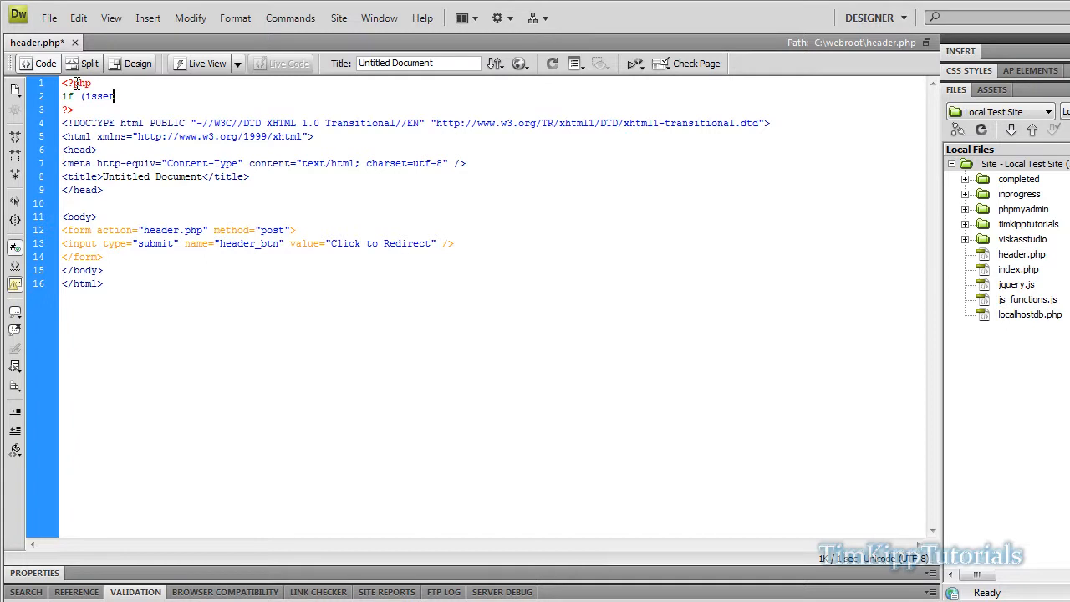
text(()
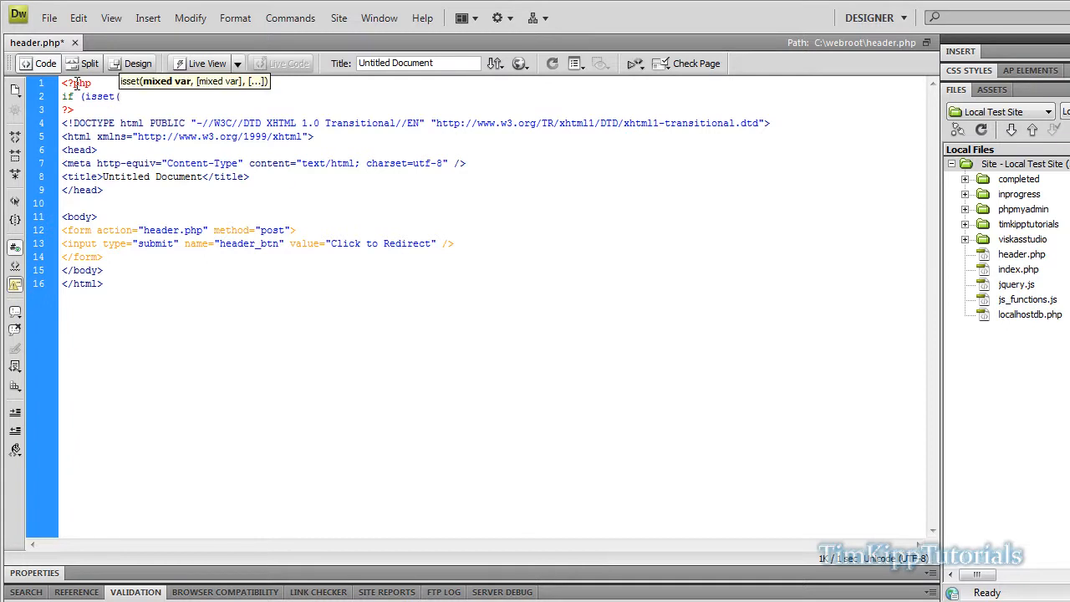
text($)
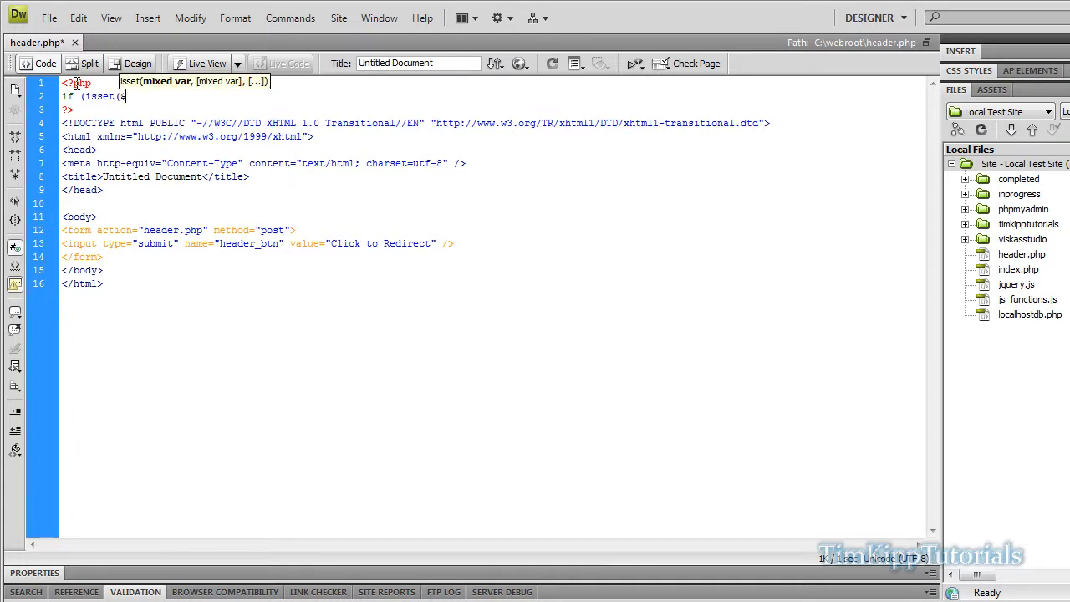
Test $_POST['header_btn'], confirming it matches the submit button's name attribute
text($_POST)
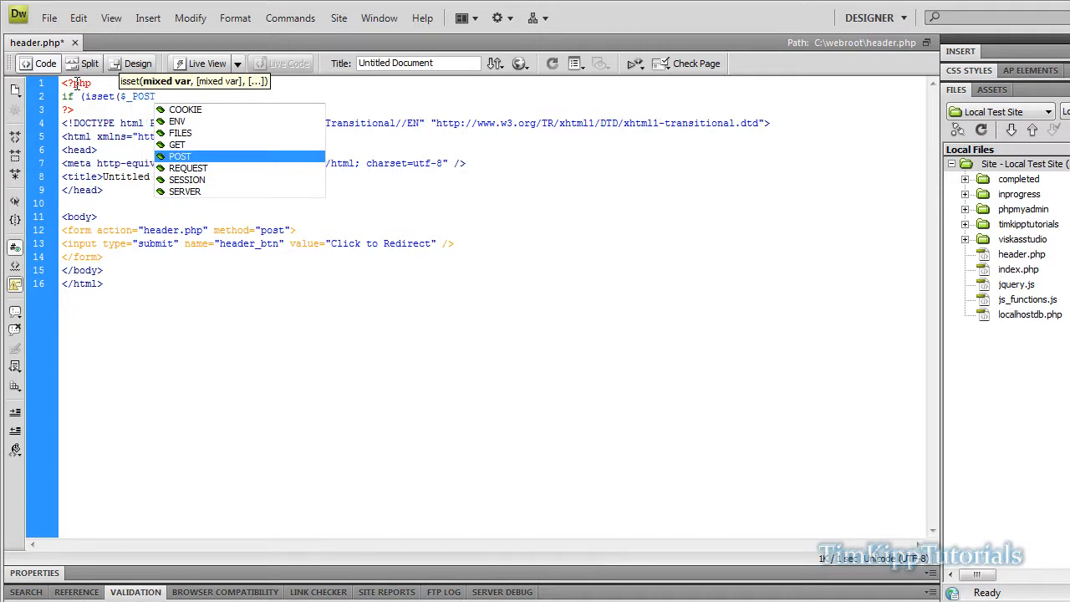
text([')
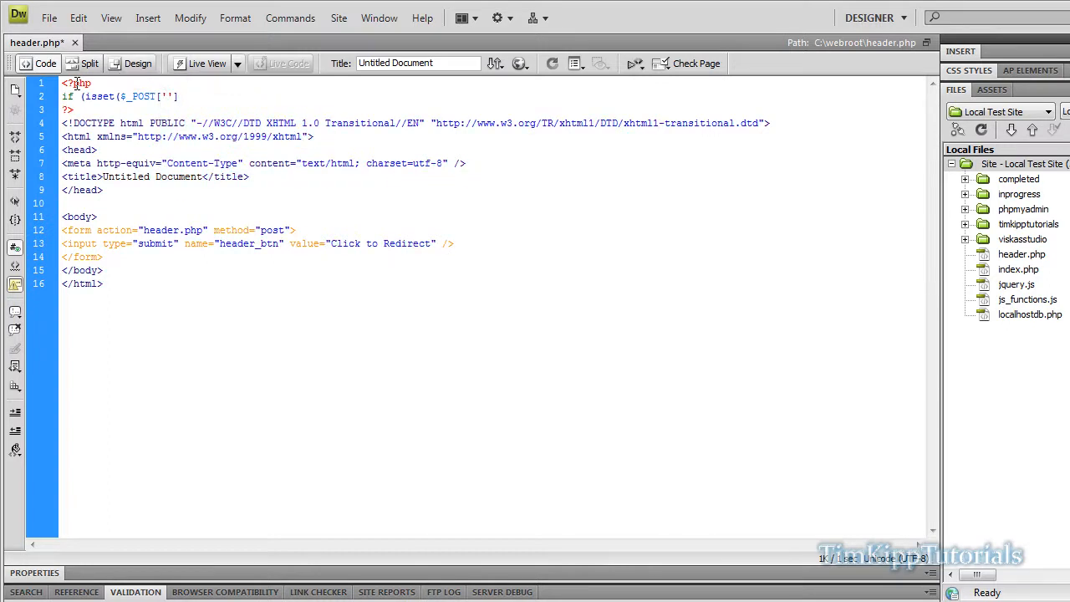
text(heade)
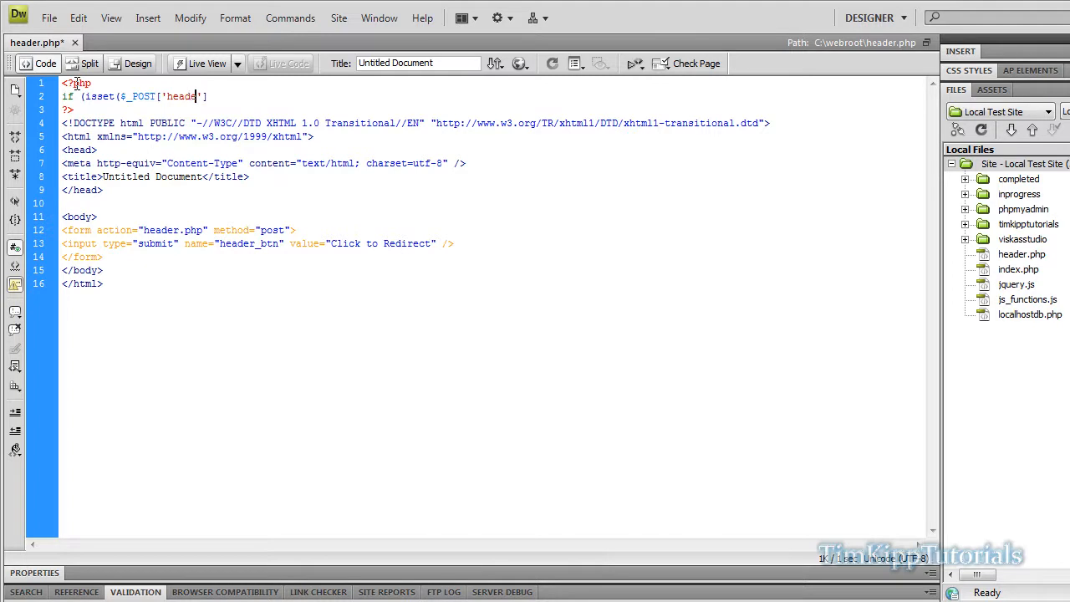
text(r_btn)
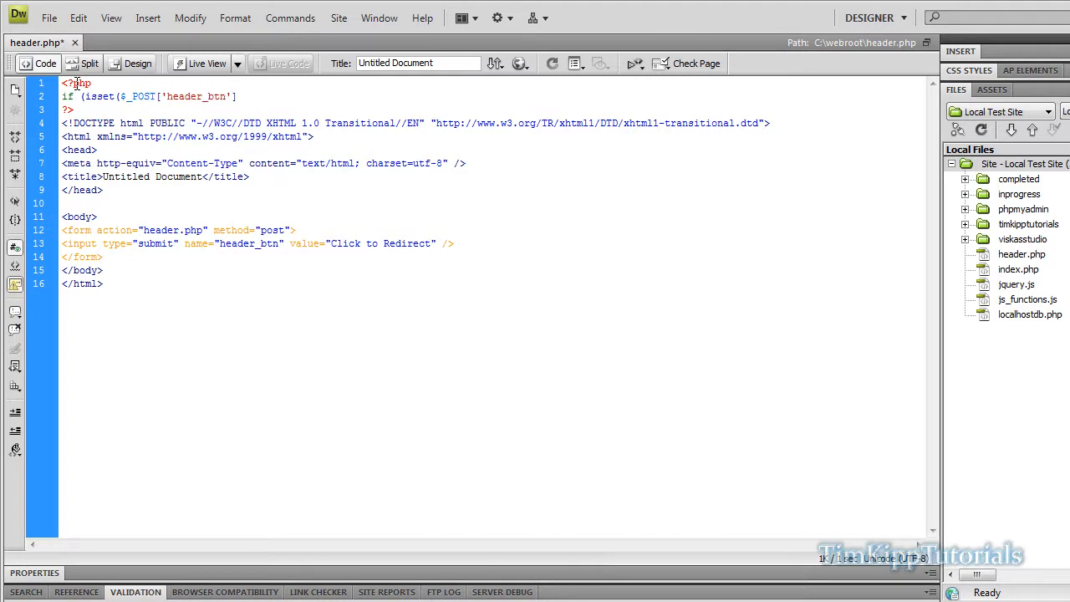
double_click(182, 96)
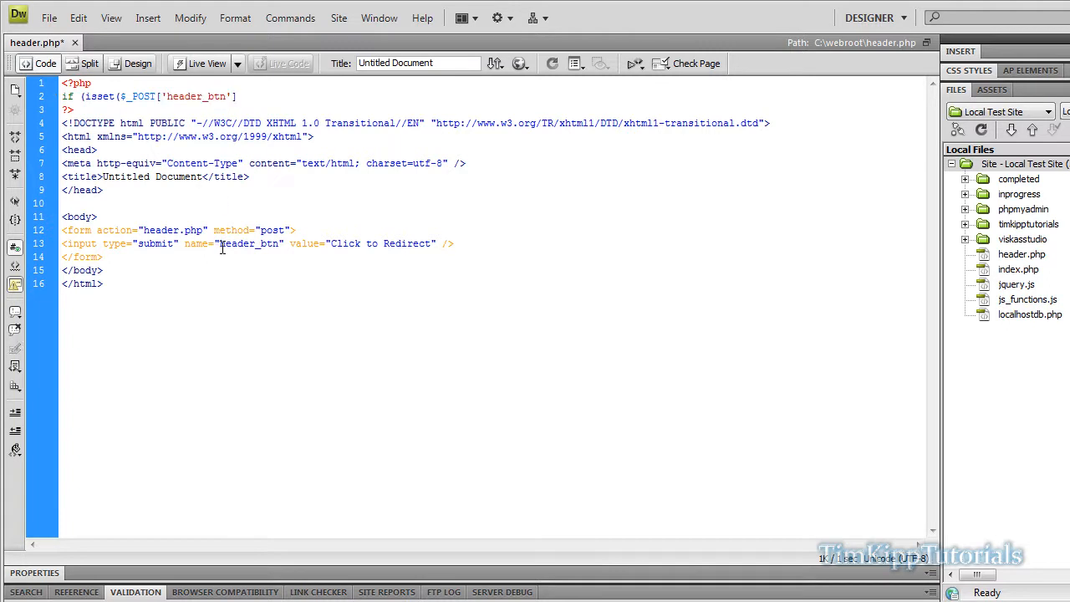
double_click(248, 244)
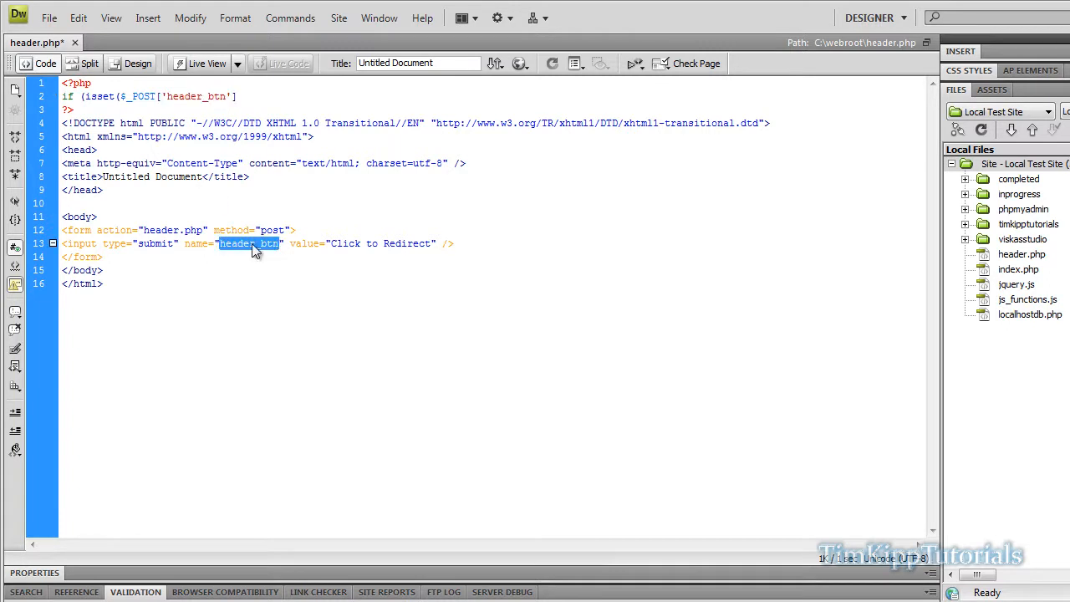
click(253, 97)
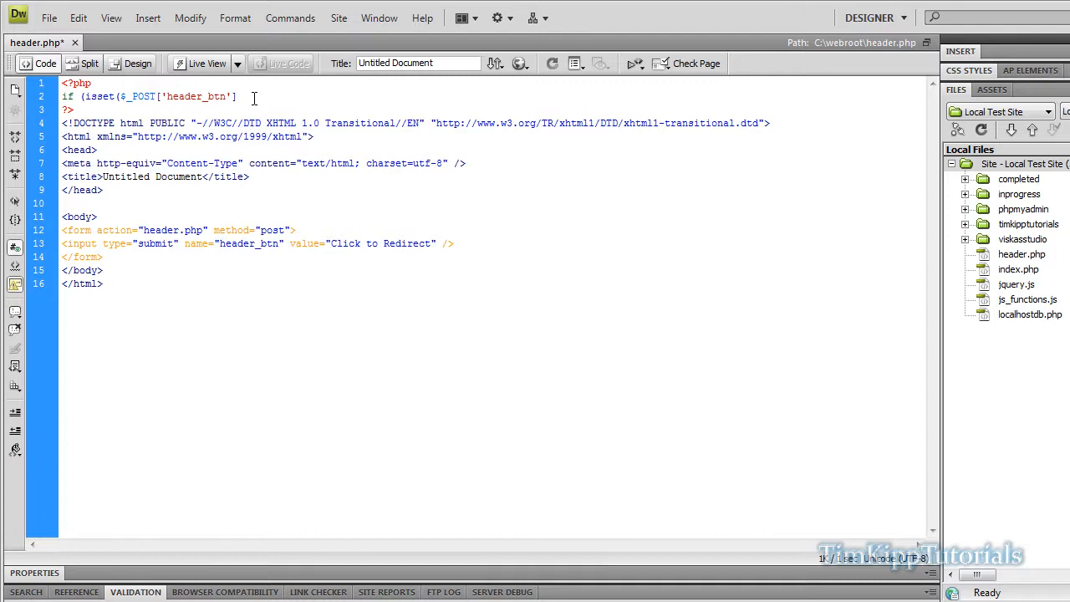
text()))
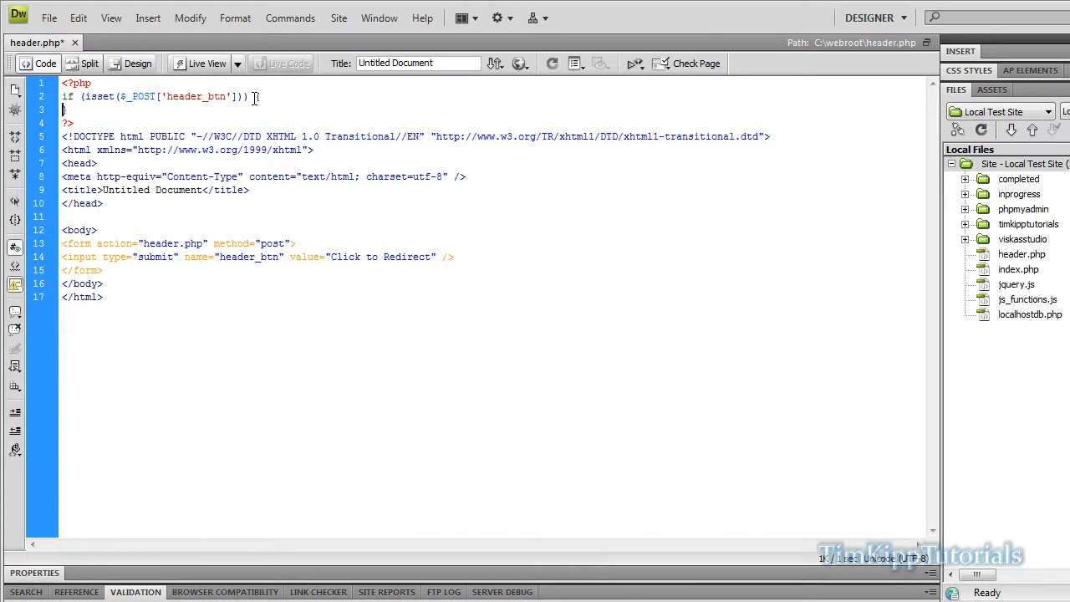
text(head)
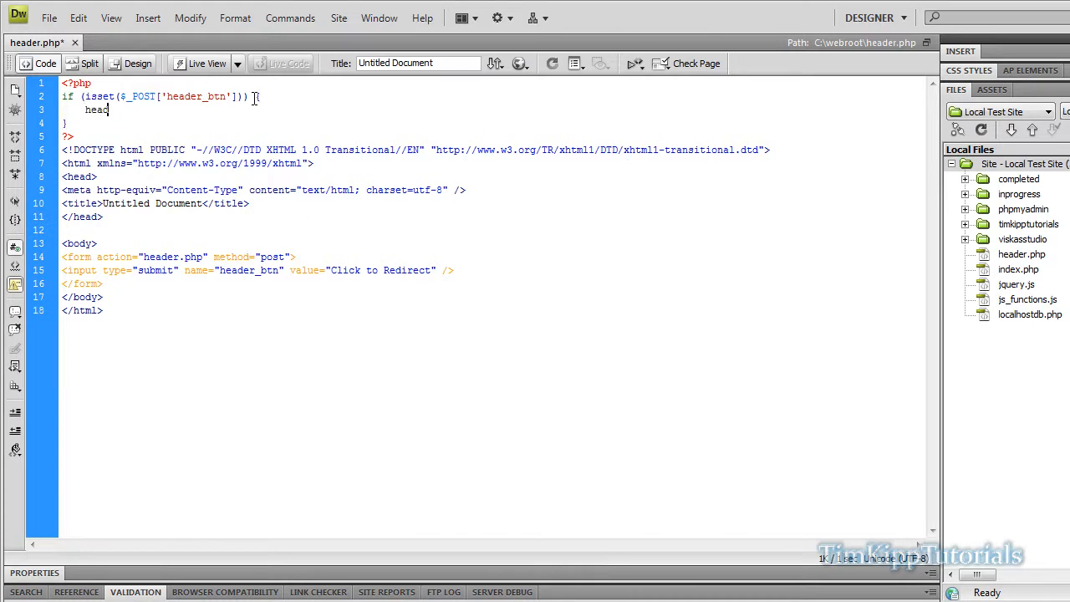
text(er()
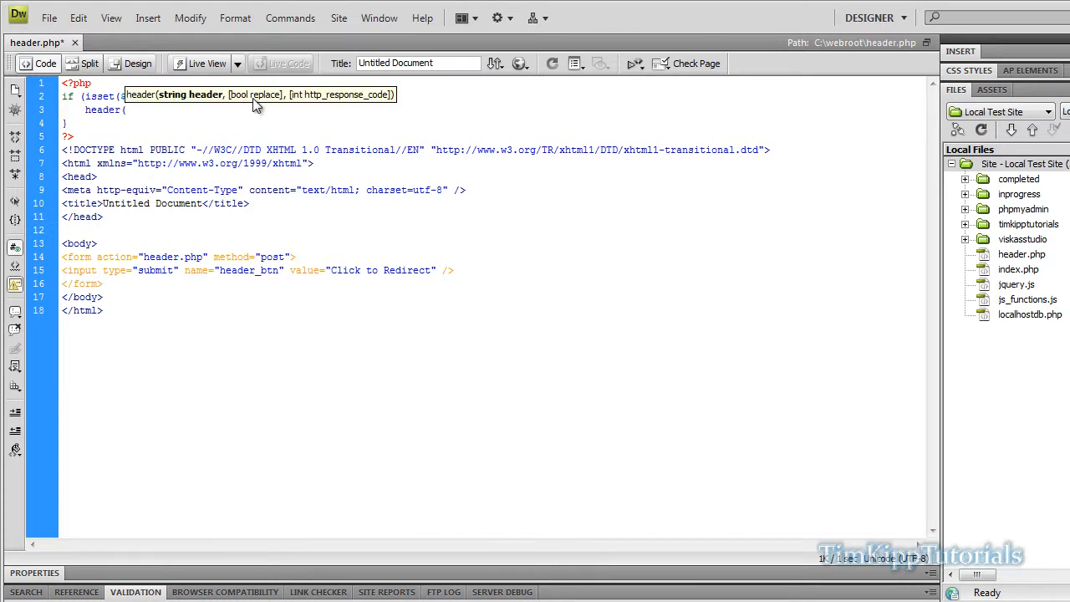
text("Lo)
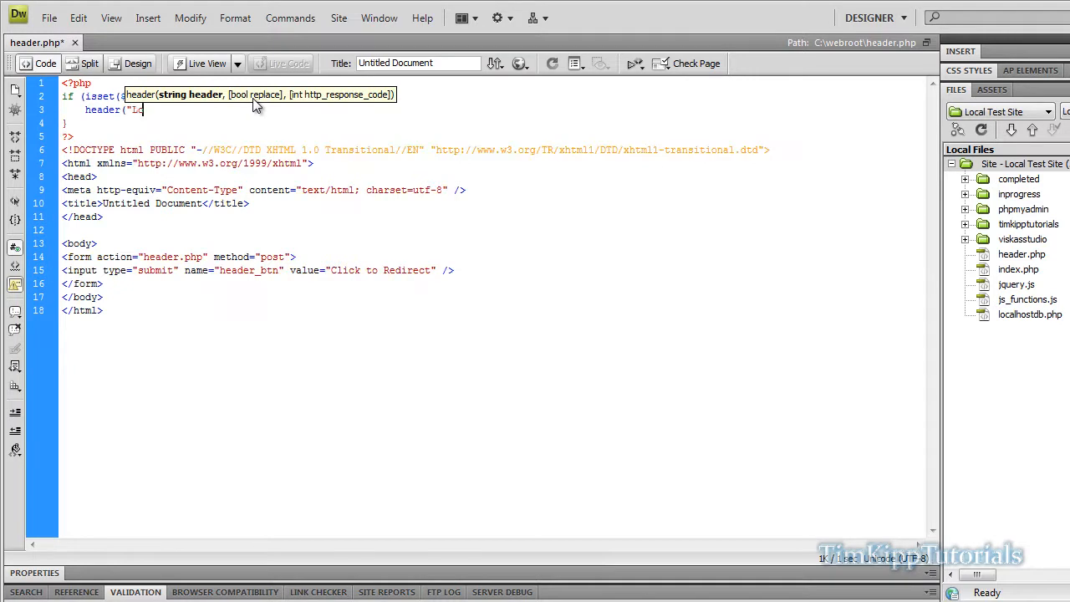
text(ocation)
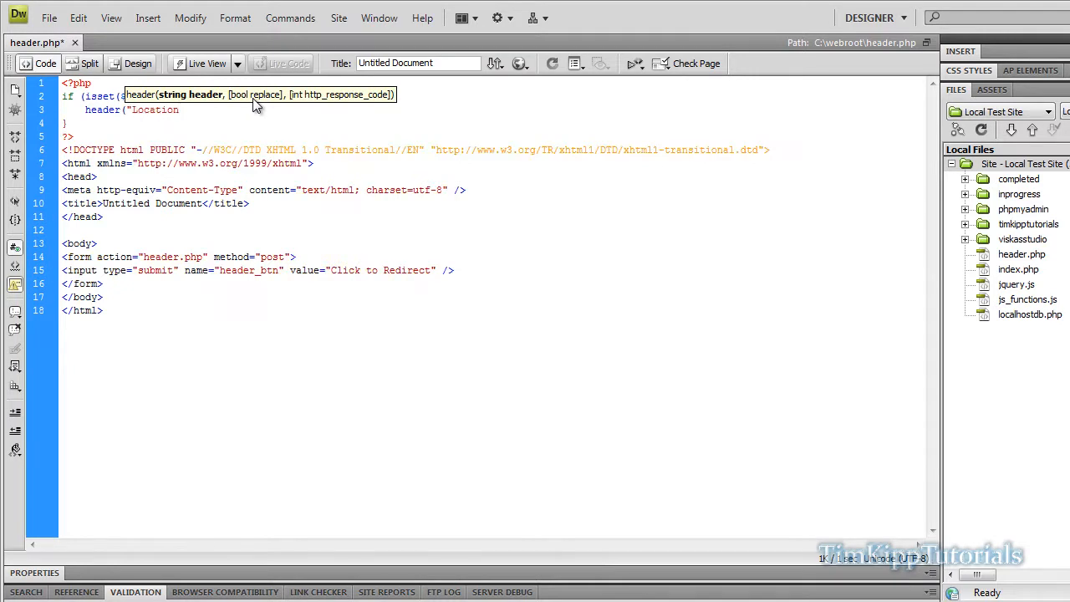
text(:)
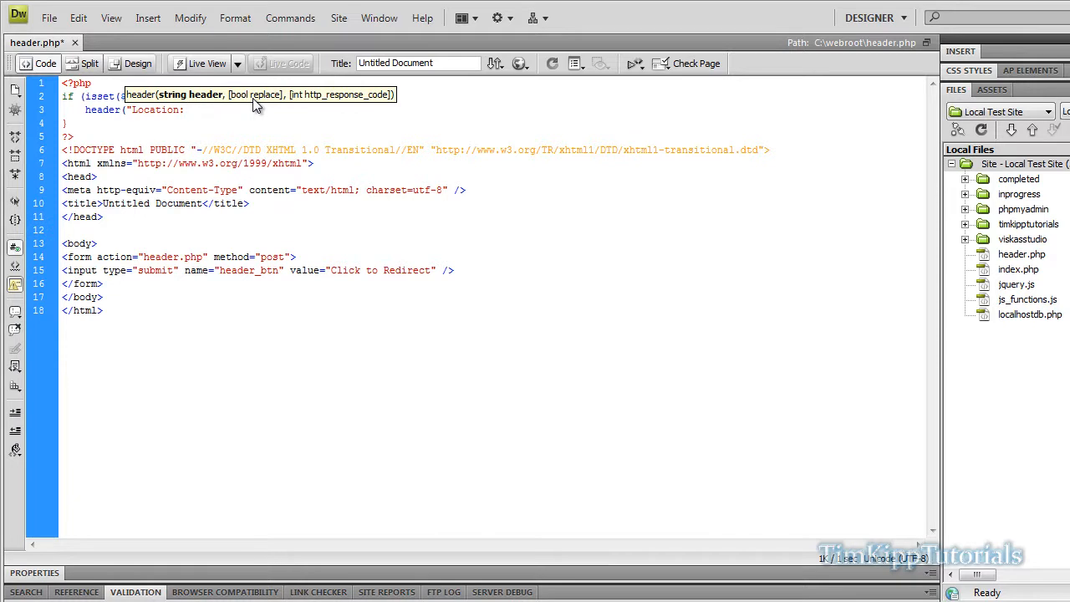
text(http)
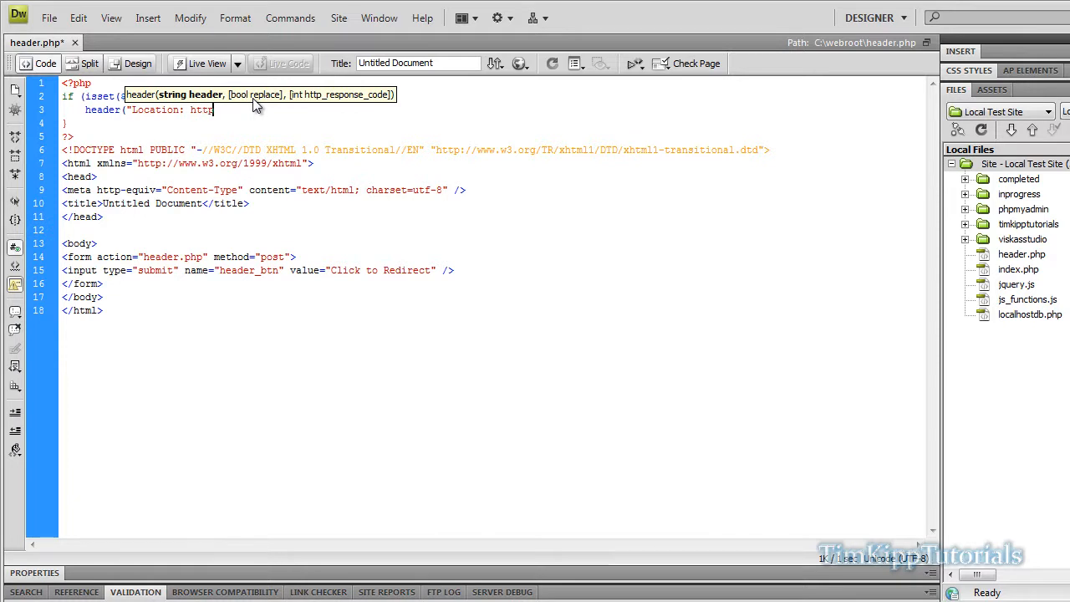
text(://www.)
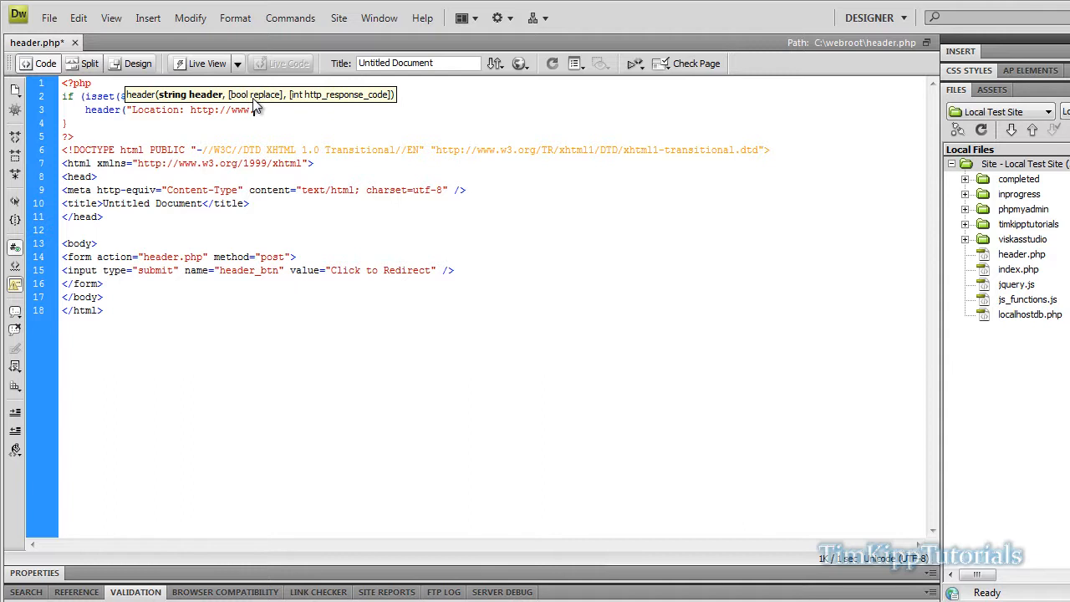
text(google.com"))
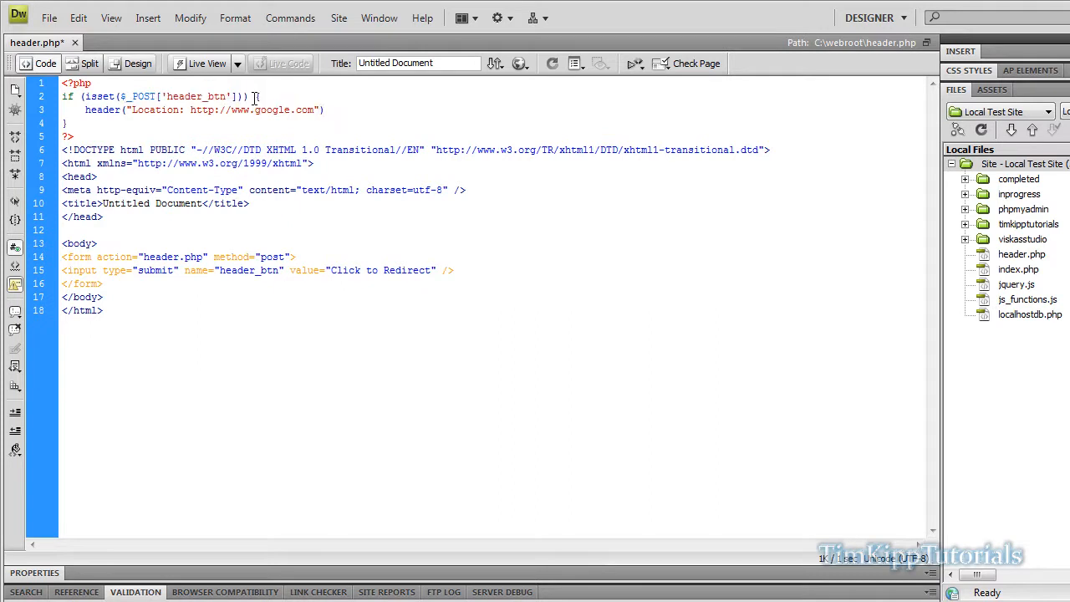
text(;)
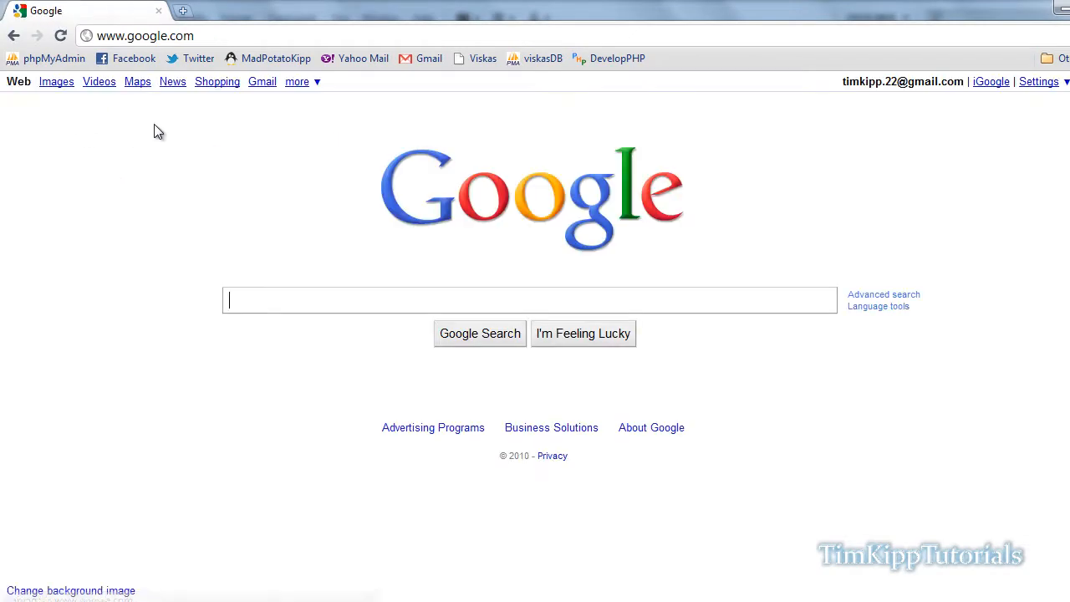
mouse_move(333, 475)
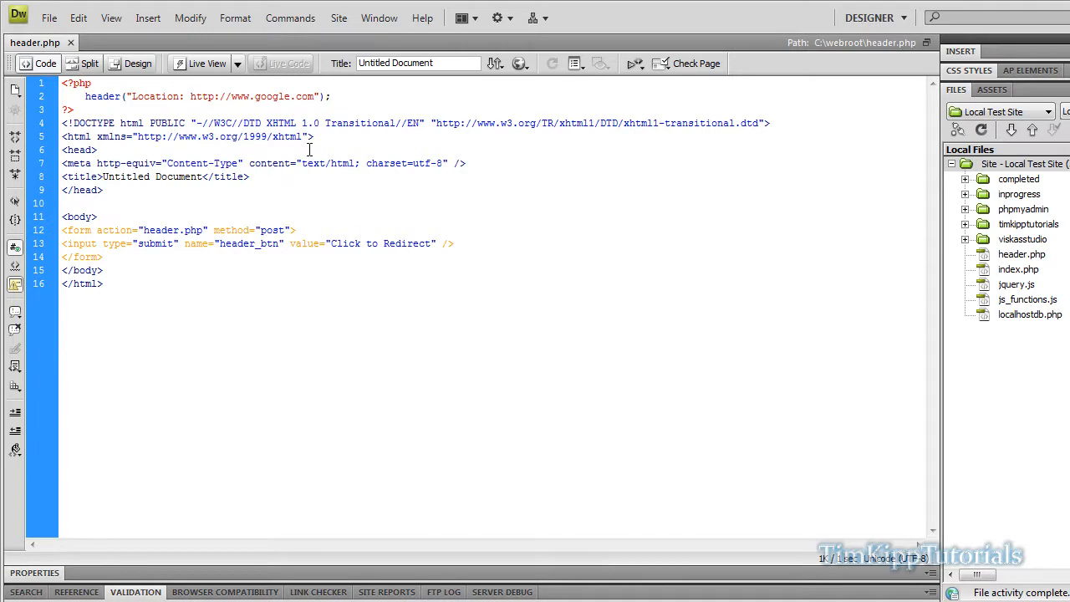
text(echo)
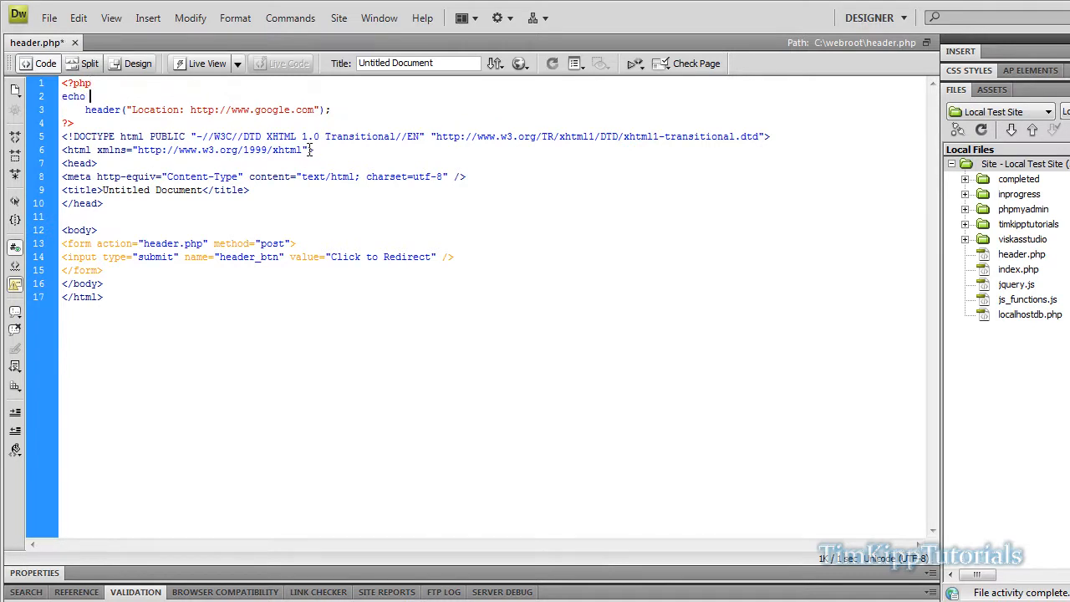
text("He)
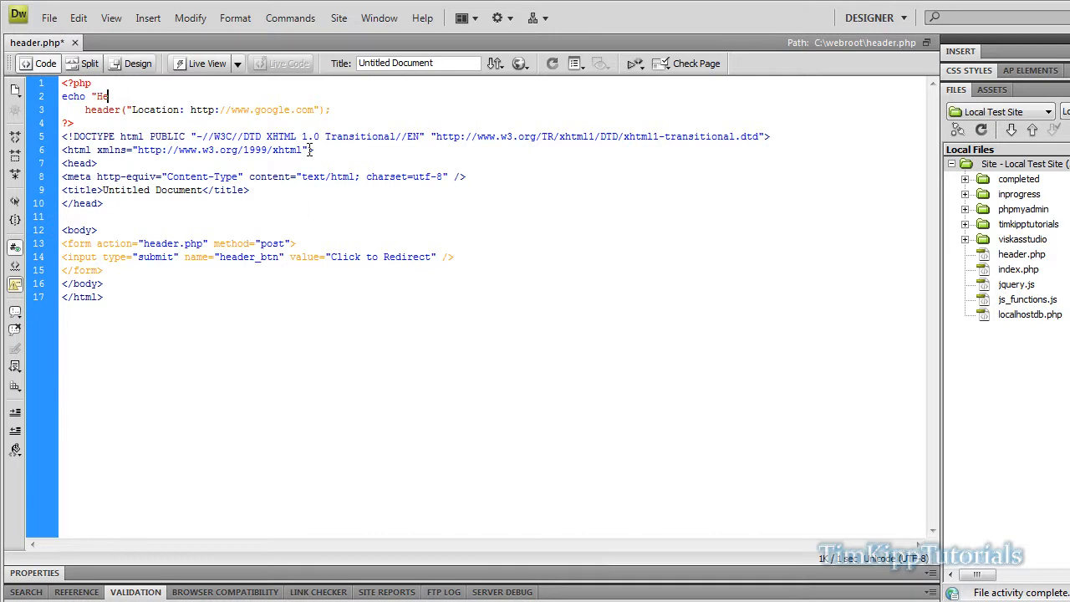
text(llo";)
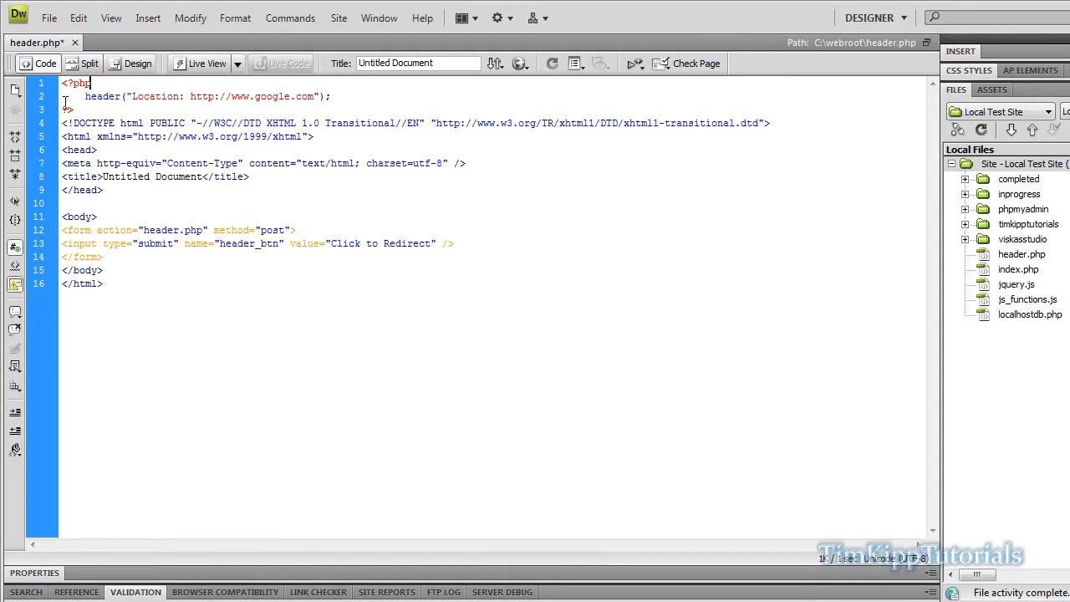
Save header.php and highlight the header function name in the redirect line
key(ctrl+s)
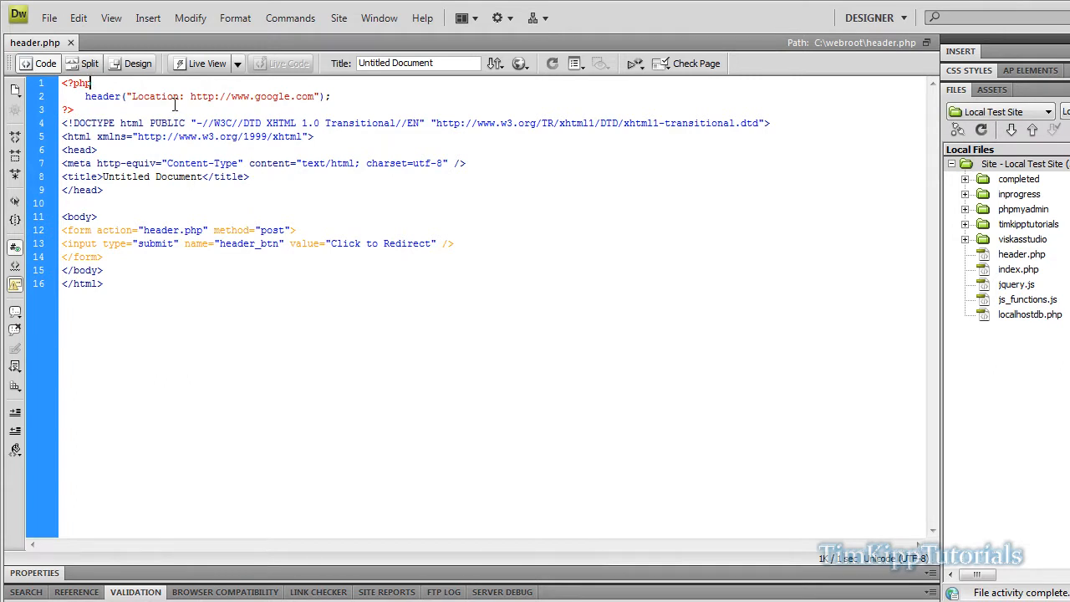
double_click(102, 96)
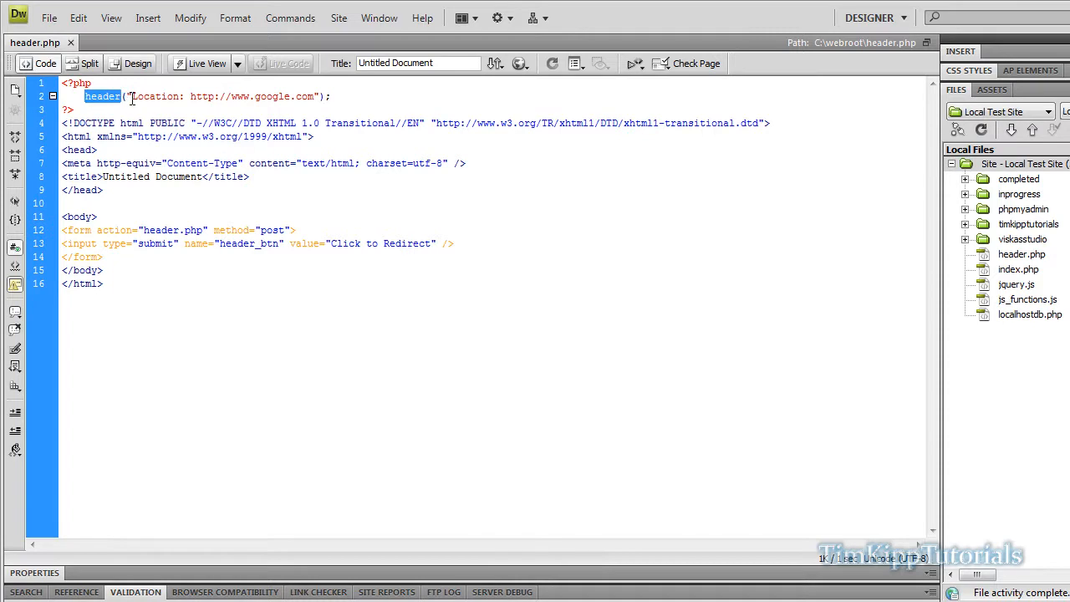
double_click(154, 97)
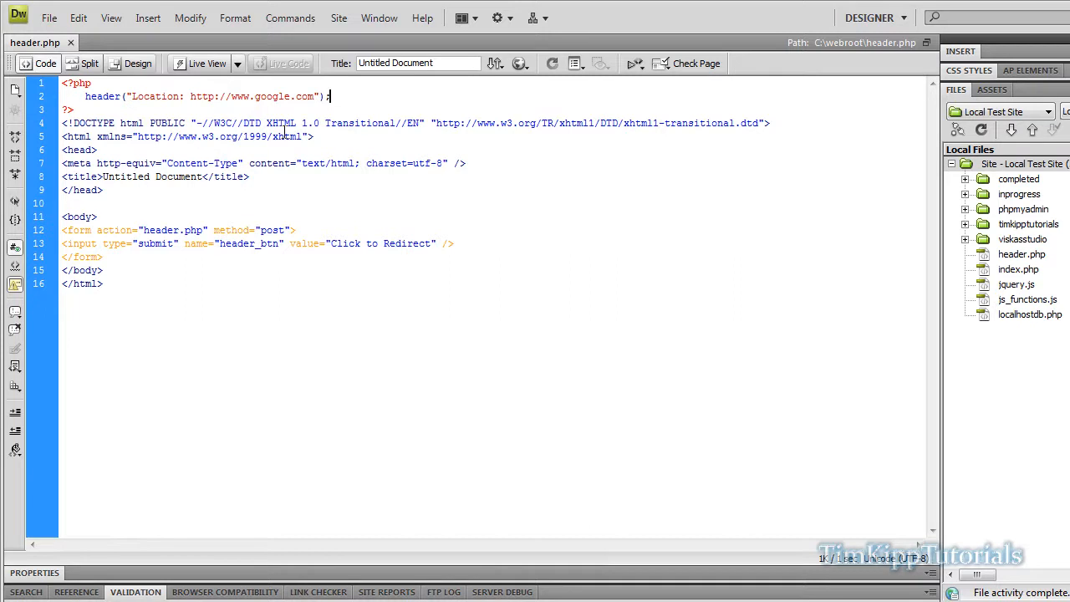
mouse_move(393, 388)
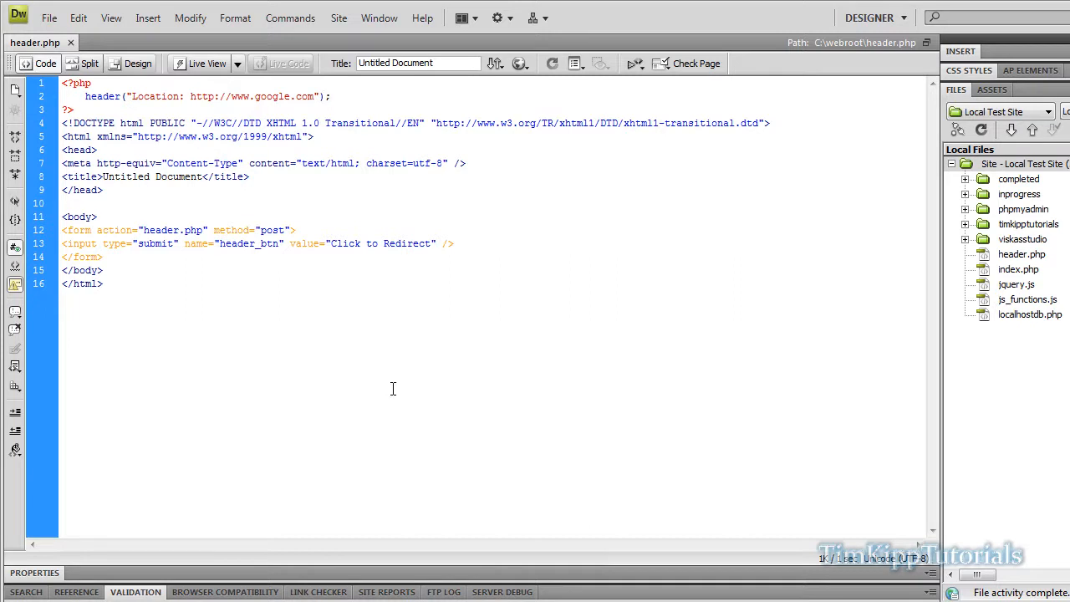